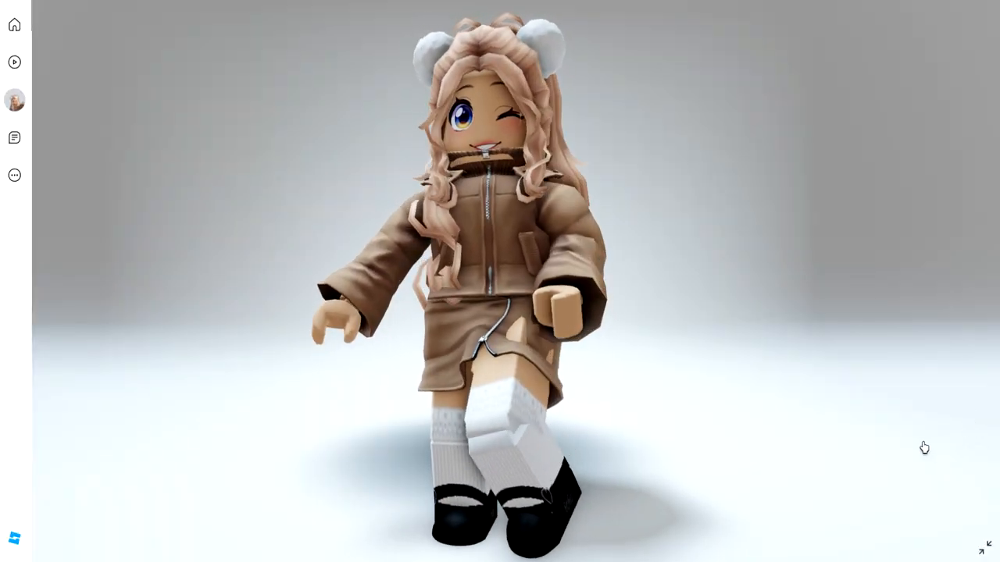
# Step: Rotate the avatar preview to show off the finished puffer outfit
pyautogui.moveTo(925, 446); pyautogui.dragTo(261, 508)
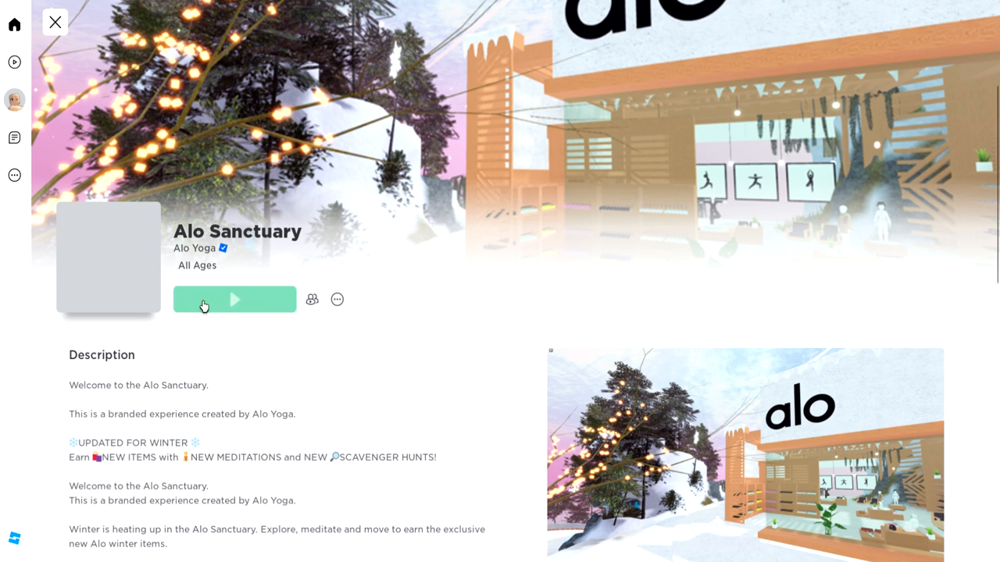
# Step: Launch the Alo Sanctuary experience from its page
pyautogui.click(235, 300)
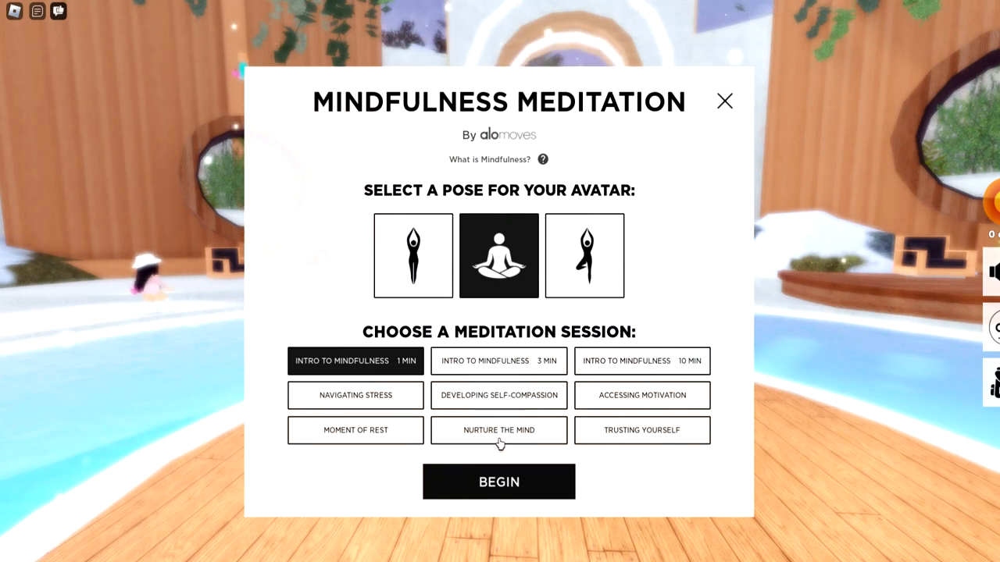
# Step: Begin the Nurture the Mind meditation session and let it finish
pyautogui.click(498, 431)
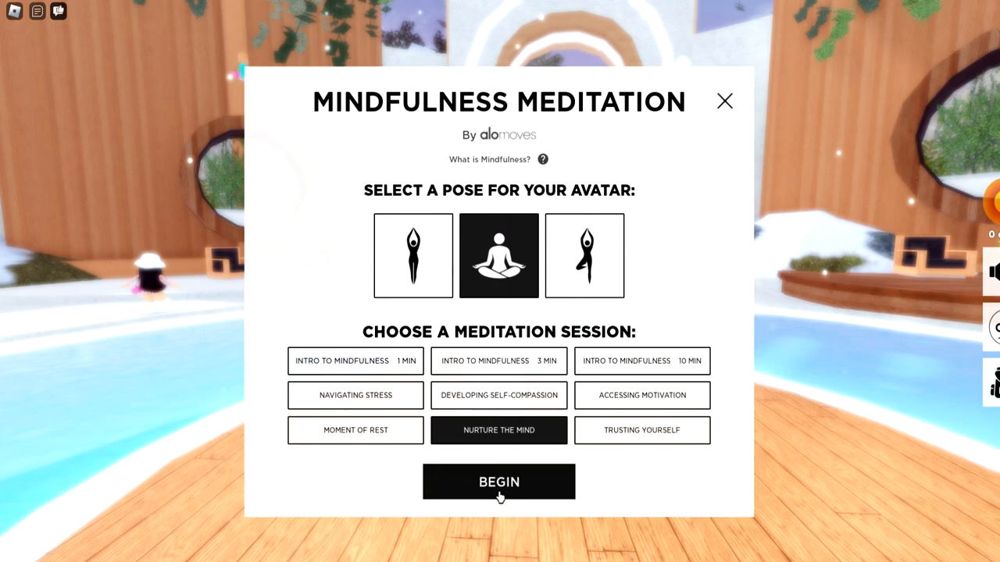
pyautogui.click(500, 481)
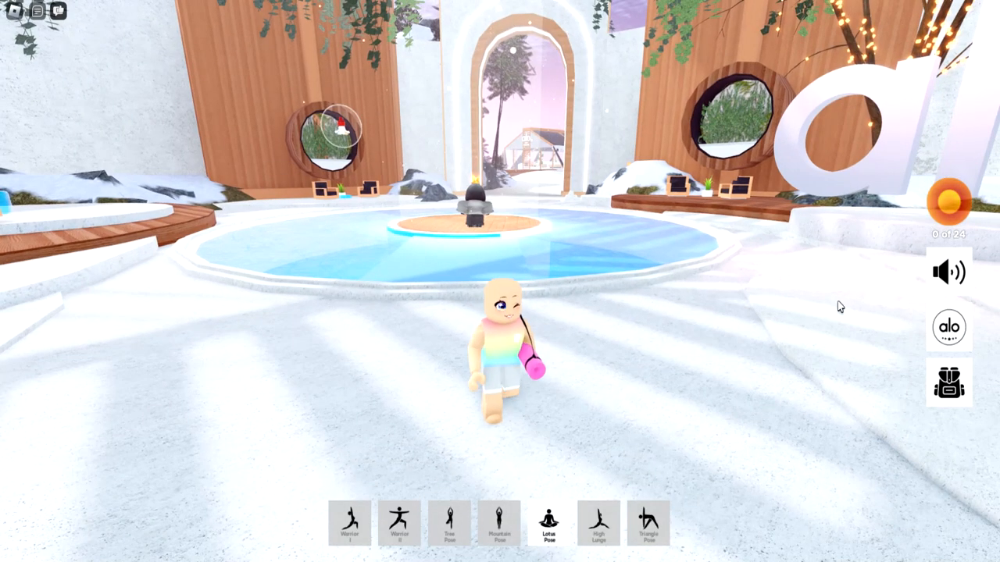
# Step: Review the Meditations rewards in the Achievements list, then close it
pyautogui.click(950, 327)
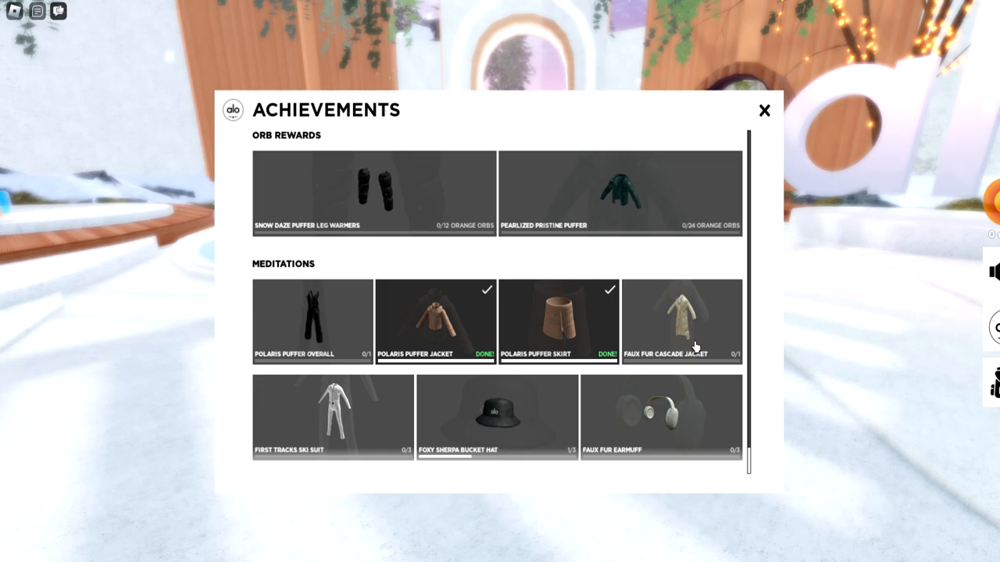
pyautogui.click(764, 109)
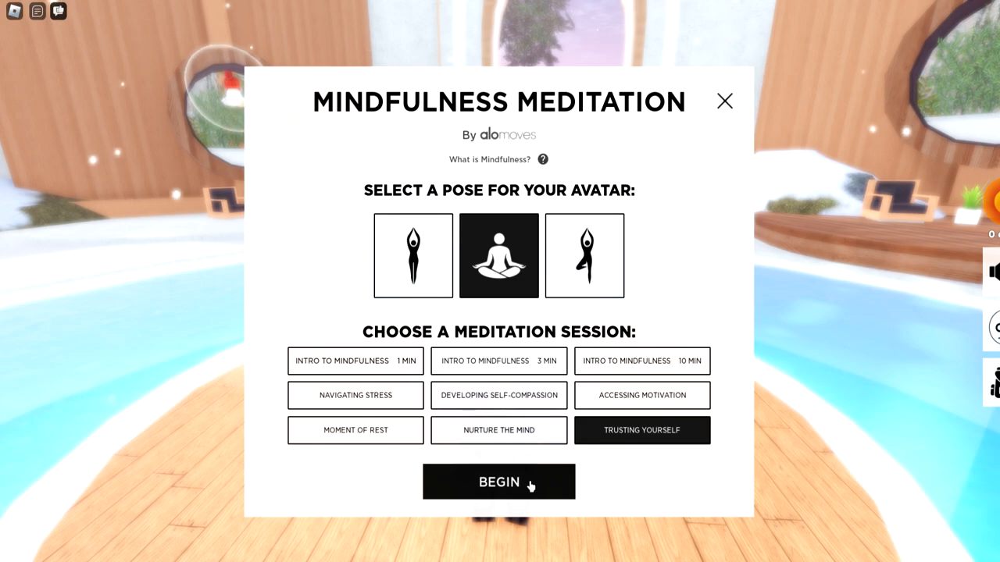
# Step: Begin the Trusting Yourself meditation session and let it finish
pyautogui.click(500, 481)
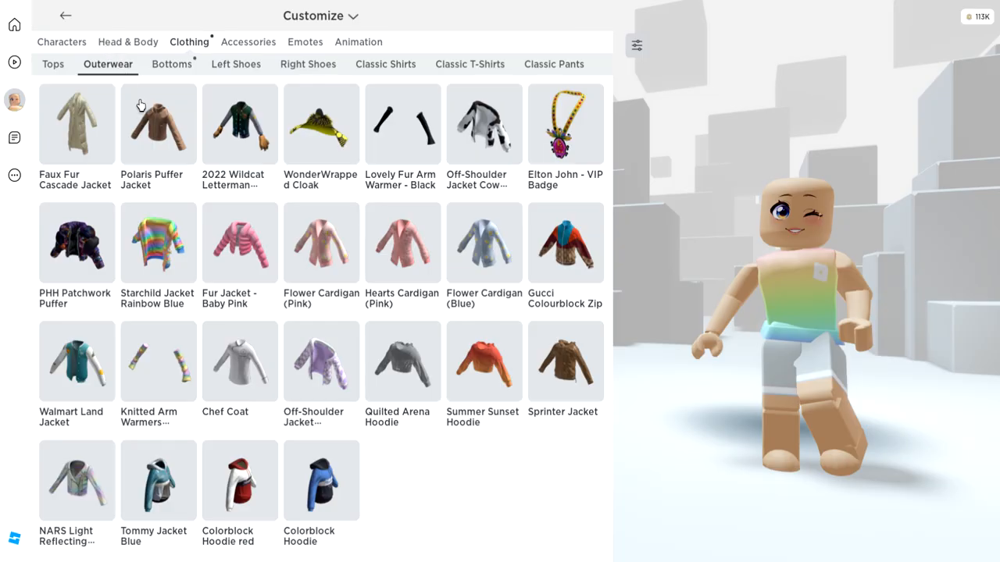
# Step: Equip the Polaris Puffer Jacket, Faux Fur Cascade Jacket and Polaris Puffer Skirt on the avatar
pyautogui.click(159, 122)
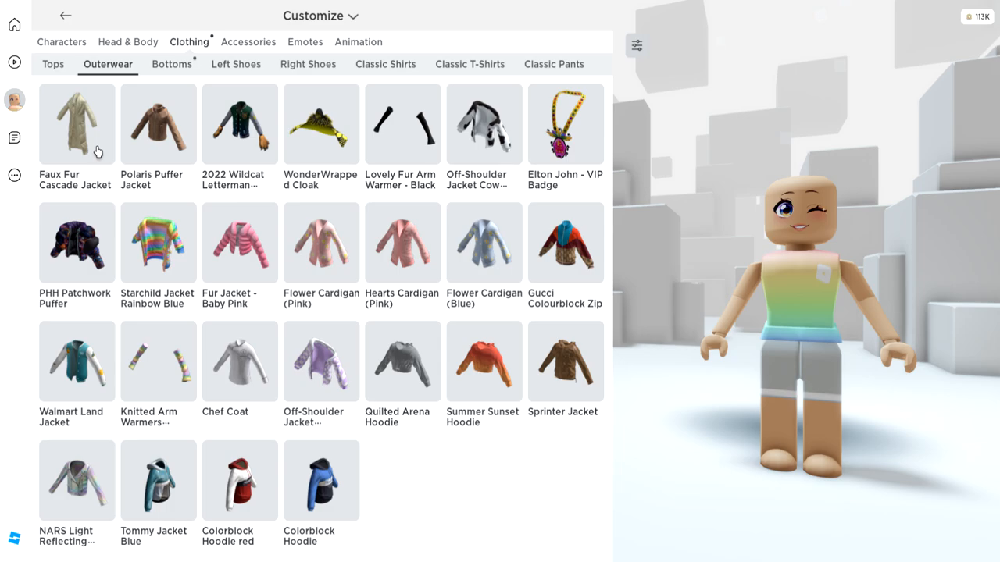
pyautogui.click(76, 124)
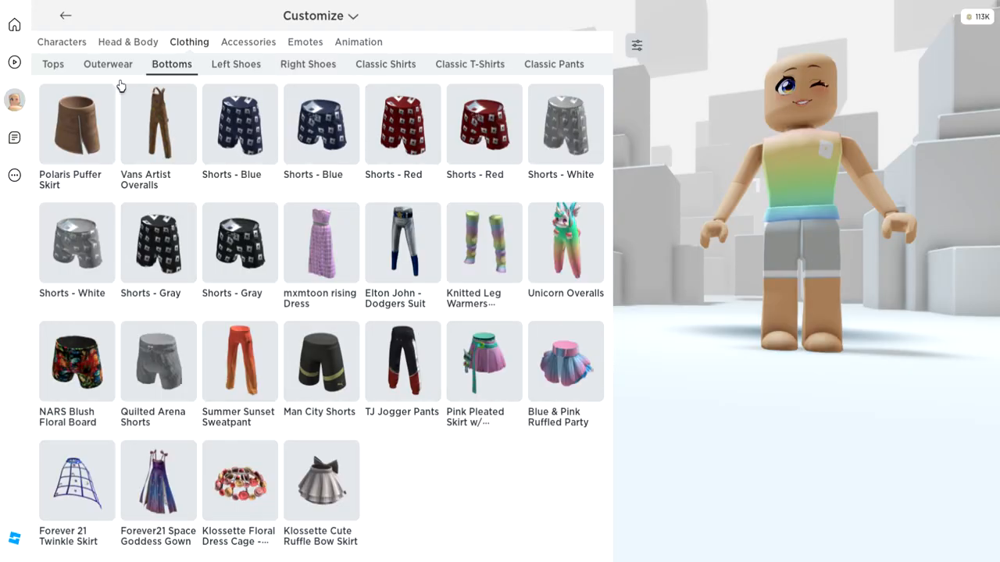
pyautogui.click(76, 124)
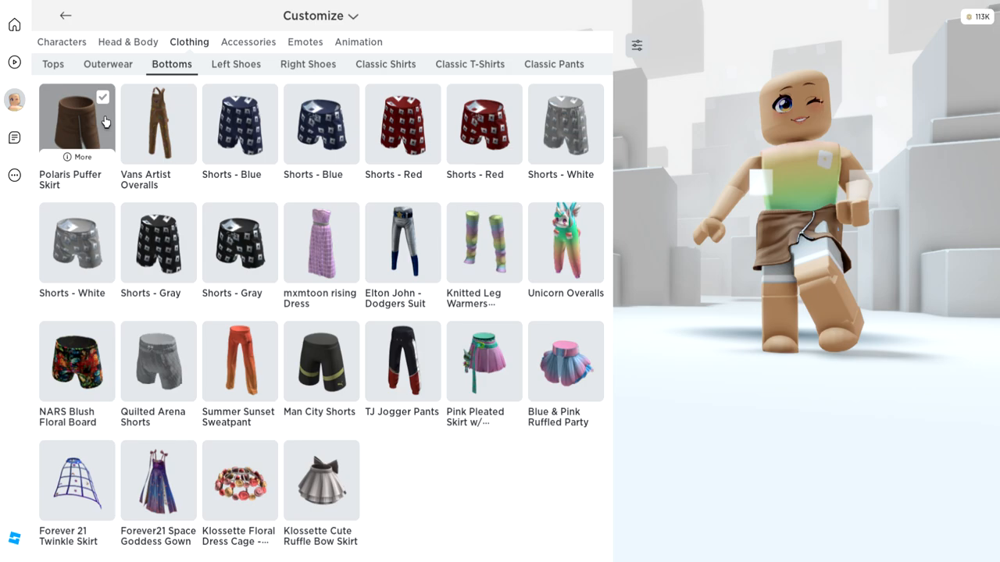